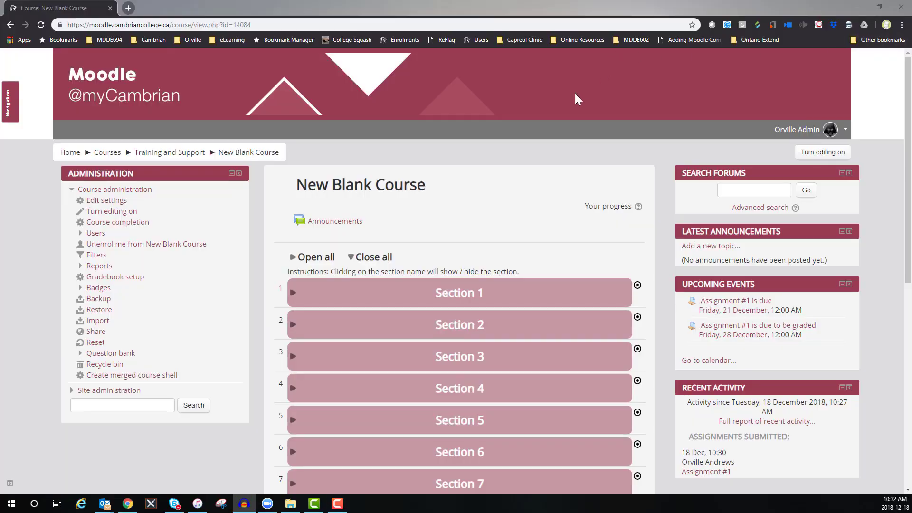
{"action": "mouse_move", "coordinate": [363, 231]}
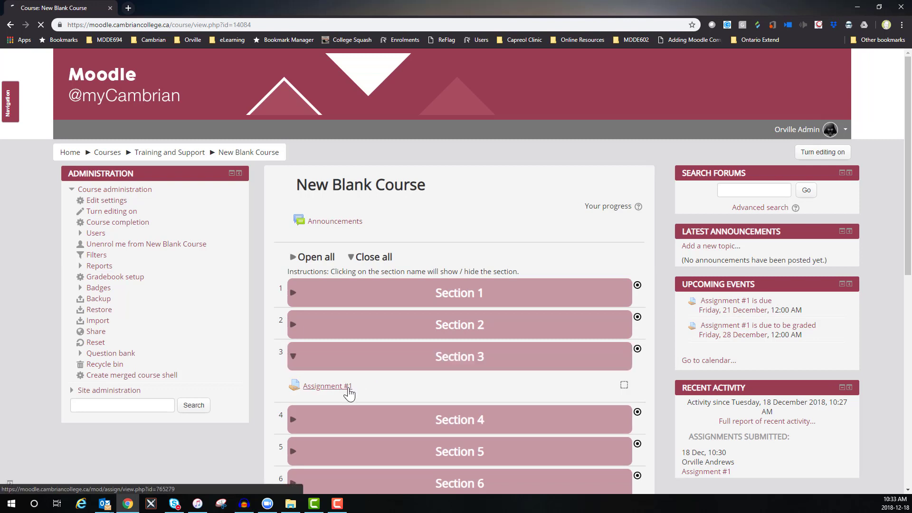
Open Assignment #1 and view all submissions to reach the grading table.
{"action": "left_click", "coordinate": [326, 386]}
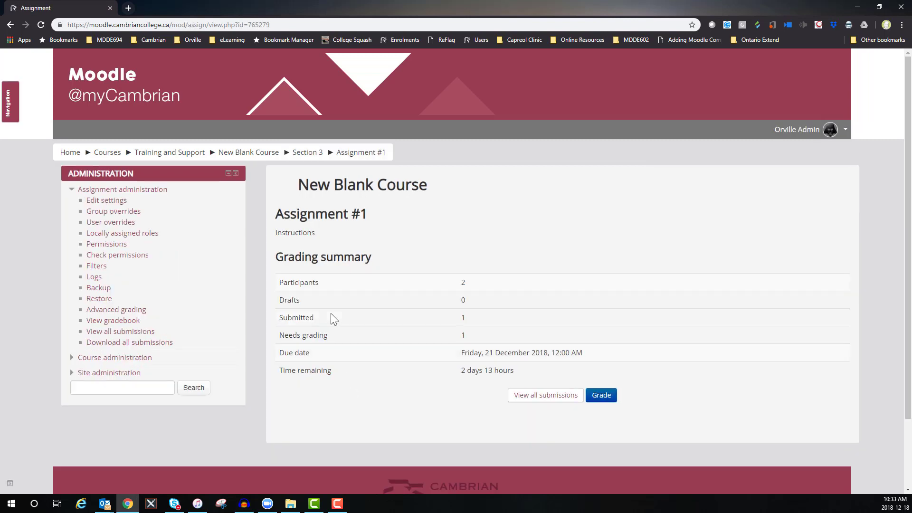
{"action": "mouse_move", "coordinate": [455, 286]}
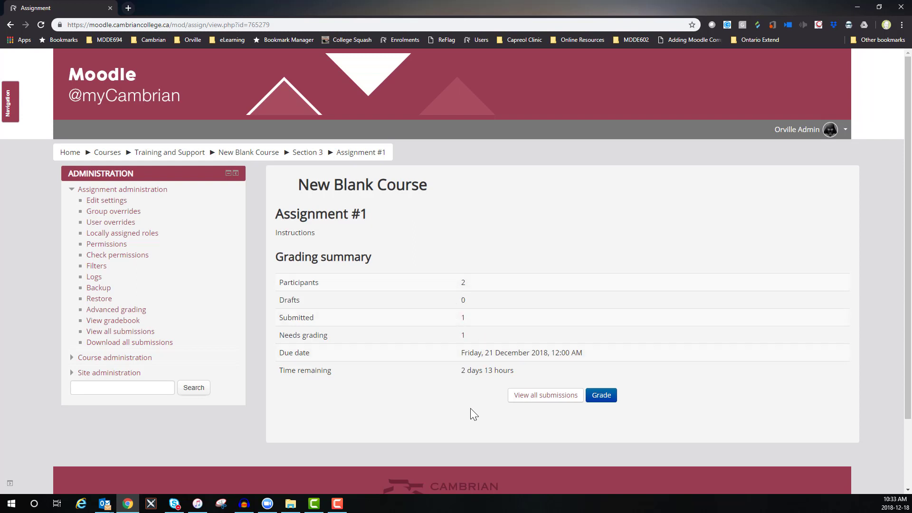
{"action": "left_click", "coordinate": [600, 395]}
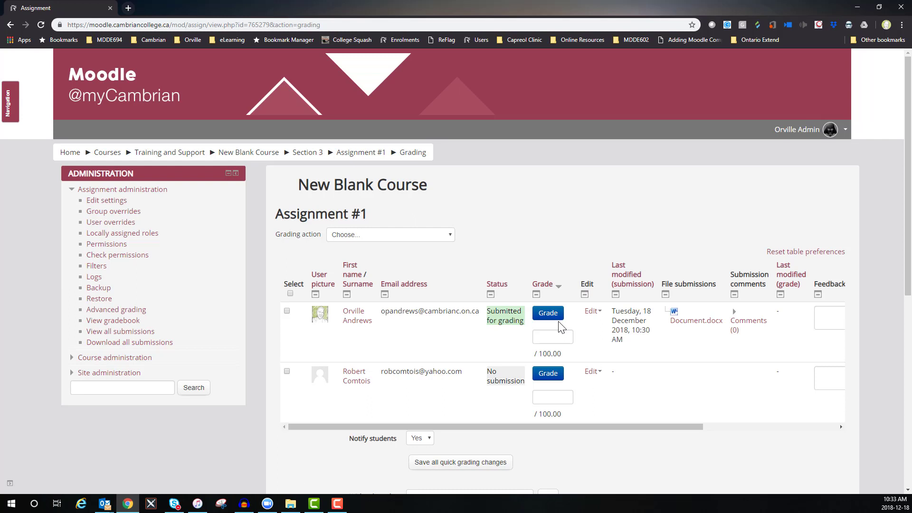
{"action": "scroll", "scroll_direction": "down", "scroll_amount": 3}
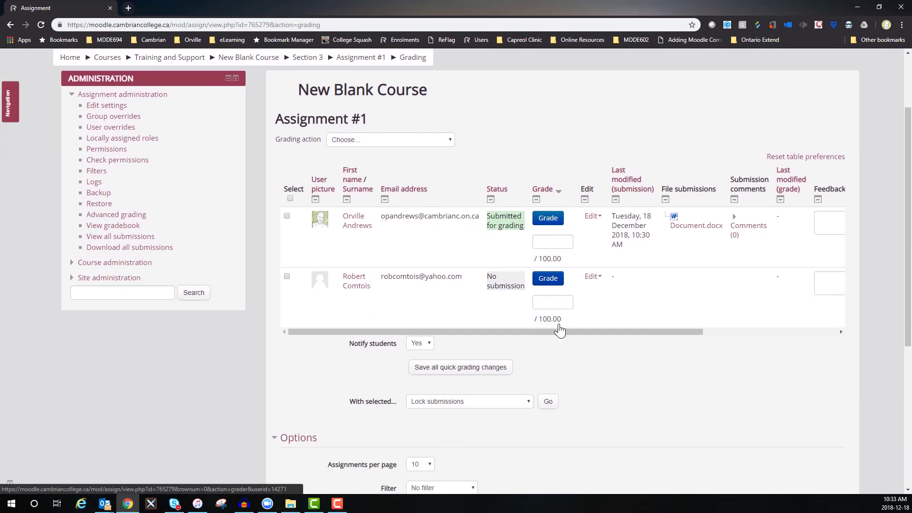
{"action": "scroll", "scroll_direction": "down", "scroll_amount": 3}
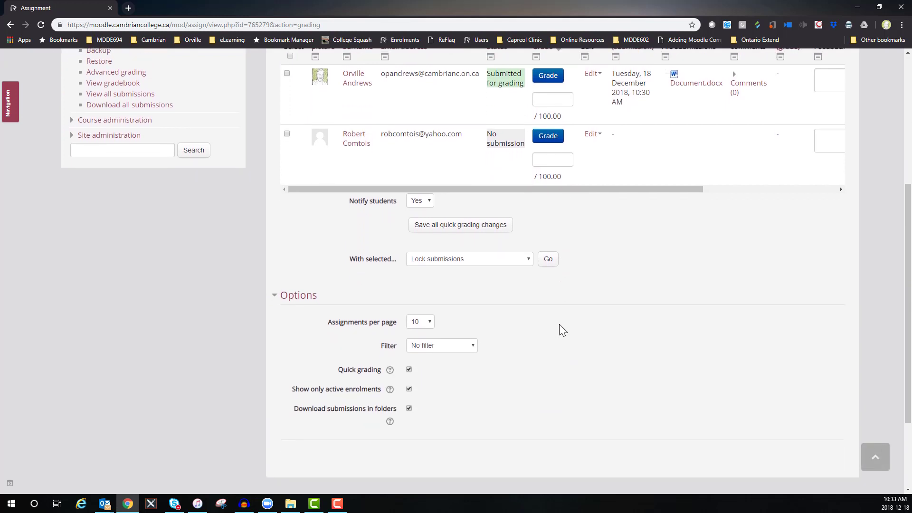
{"action": "scroll", "scroll_direction": "down", "scroll_amount": 3}
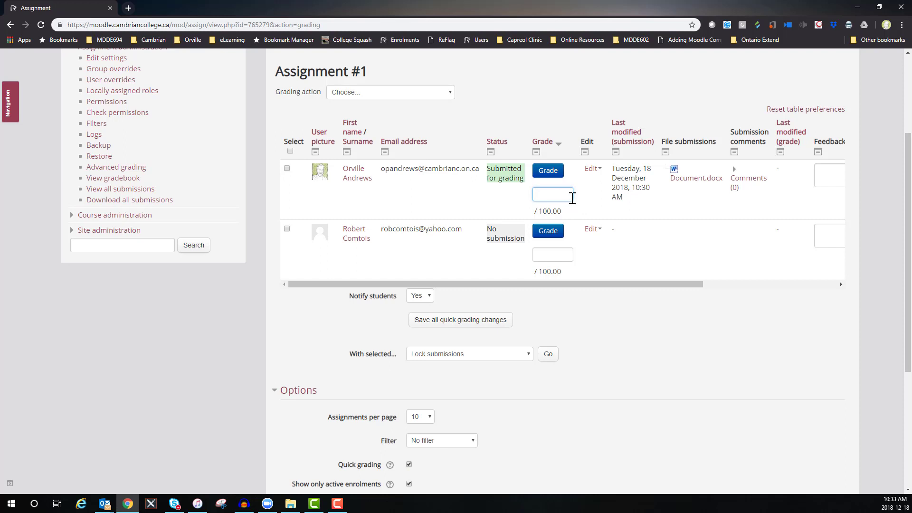
{"action": "left_click", "coordinate": [829, 175]}
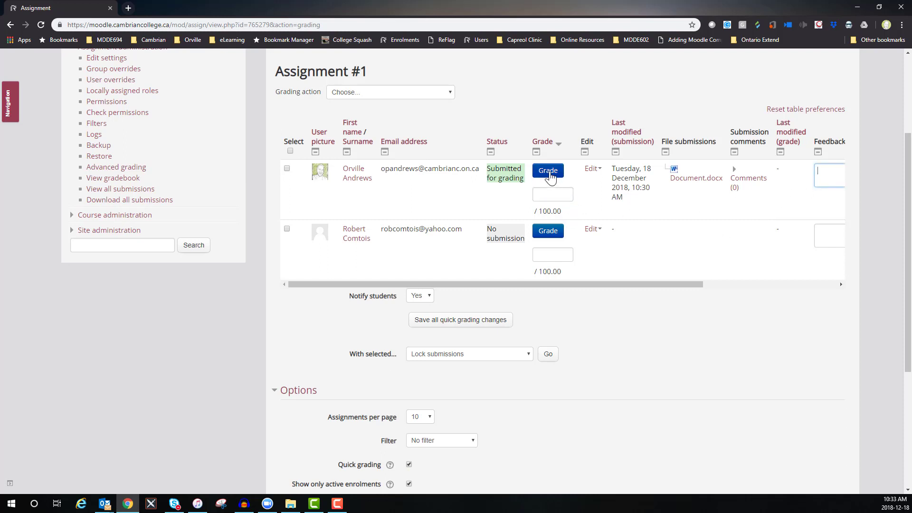
{"action": "left_click", "coordinate": [547, 170]}
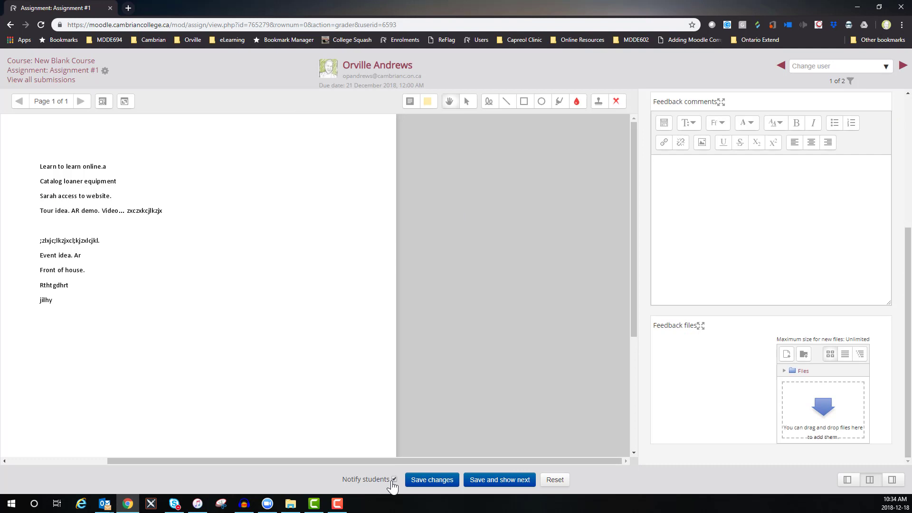
{"action": "mouse_move", "coordinate": [525, 400]}
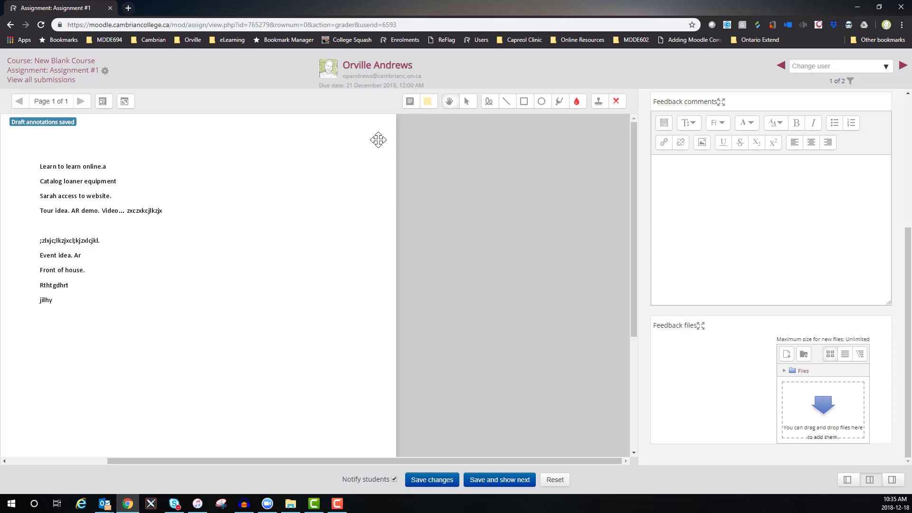
Stamp red ticks, a green tick and red crosses beside the document's lines, then save.
{"action": "left_click", "coordinate": [489, 102]}
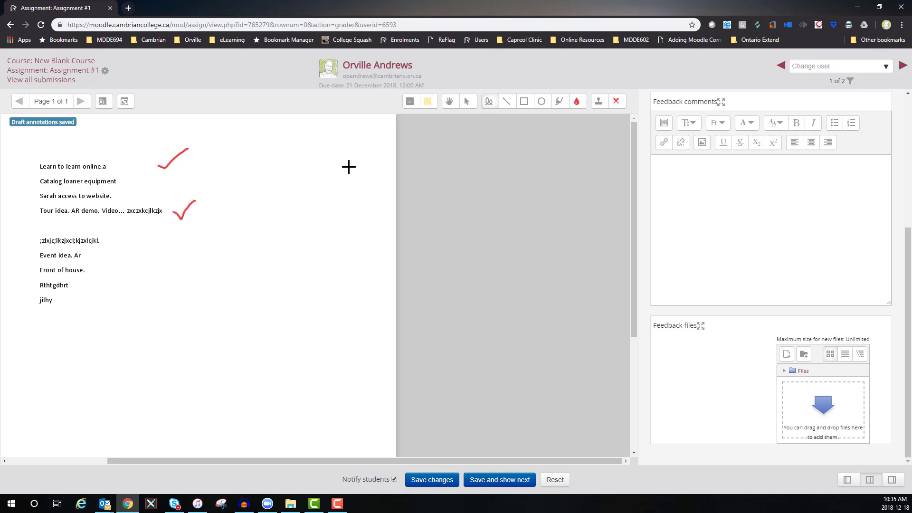
{"action": "left_click", "coordinate": [576, 100]}
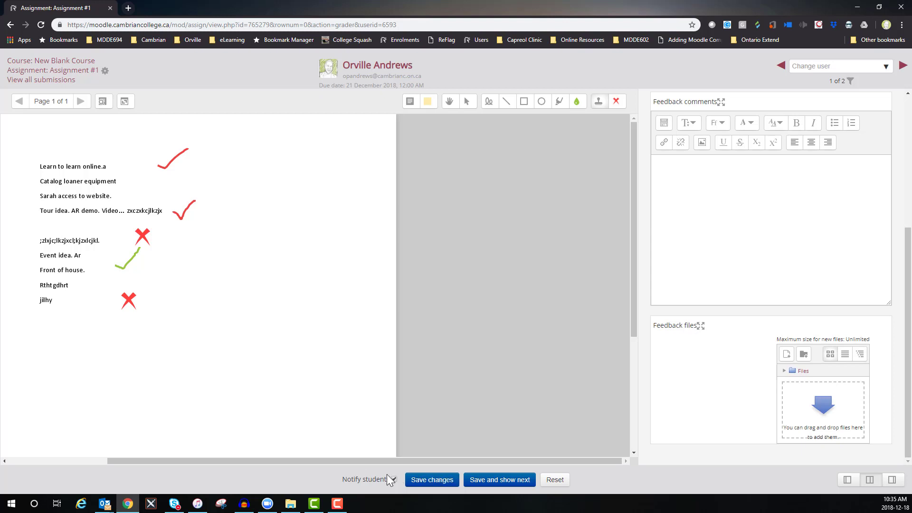
{"action": "left_click", "coordinate": [393, 479]}
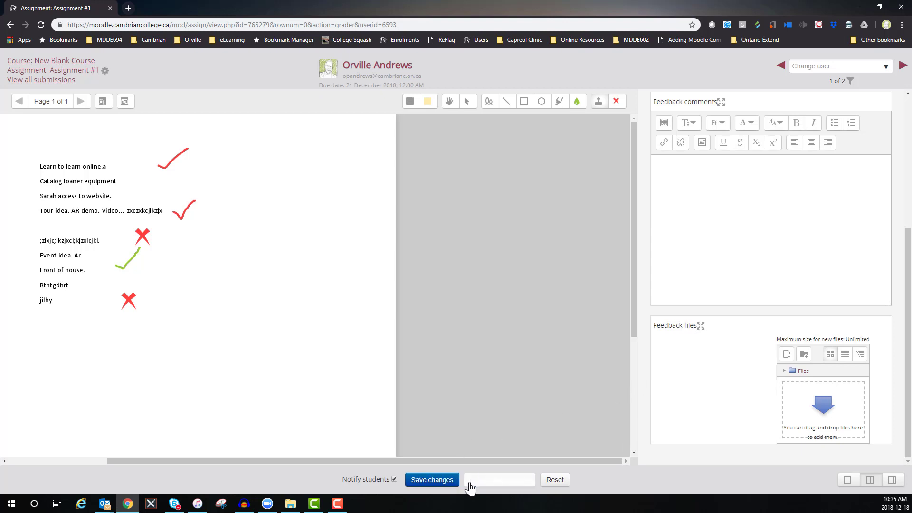
{"action": "left_click", "coordinate": [431, 479]}
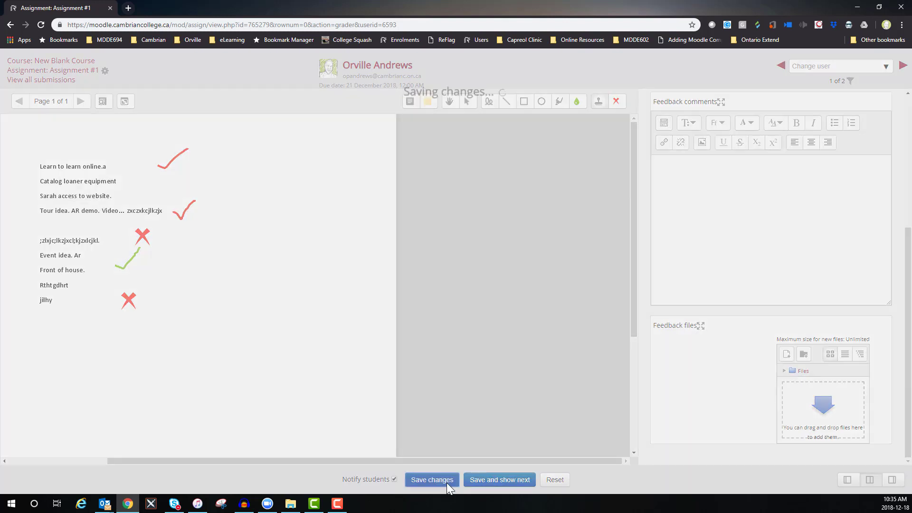
Save the changes with grade 95 and confirm the 'Changes saved' dialog.
{"action": "left_click", "coordinate": [431, 478]}
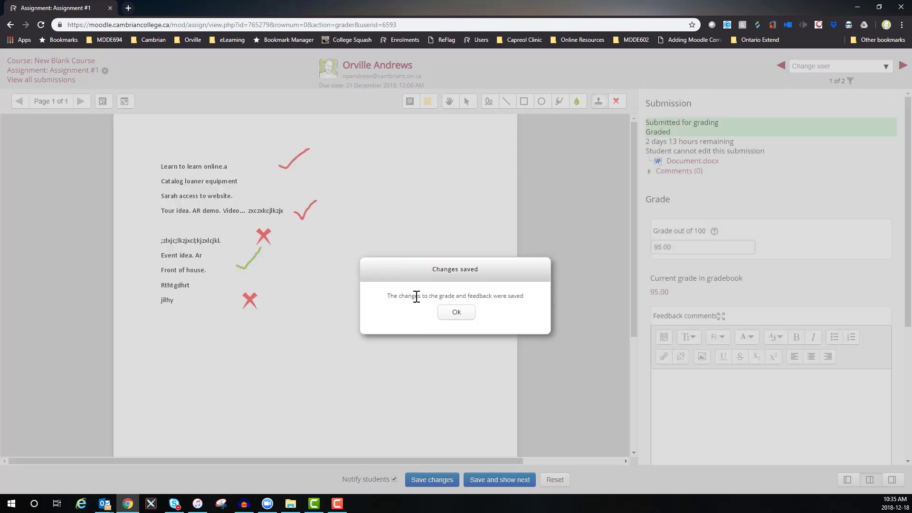
{"action": "left_click", "coordinate": [455, 312]}
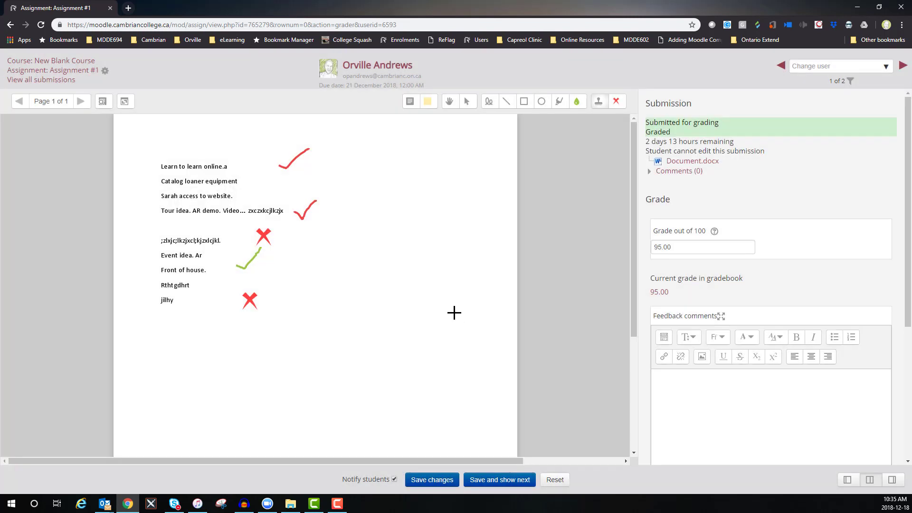
{"action": "mouse_move", "coordinate": [220, 173]}
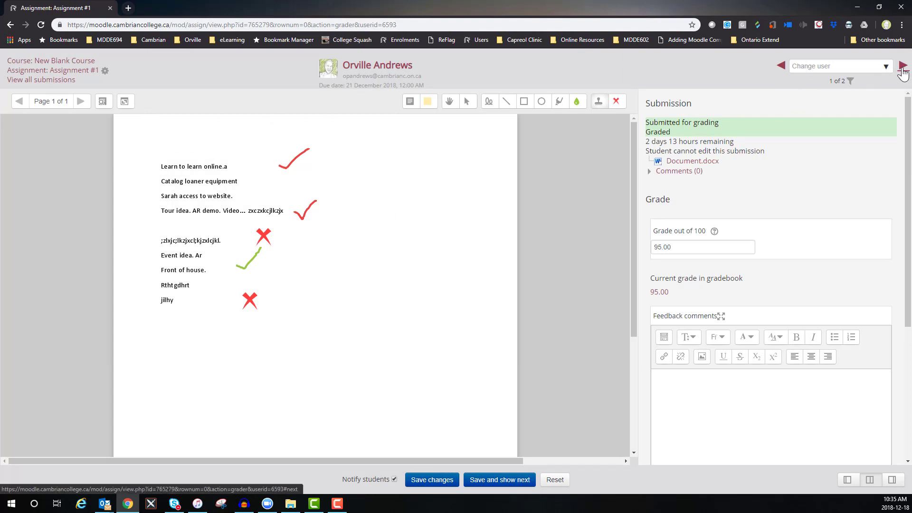
{"action": "left_click", "coordinate": [903, 66]}
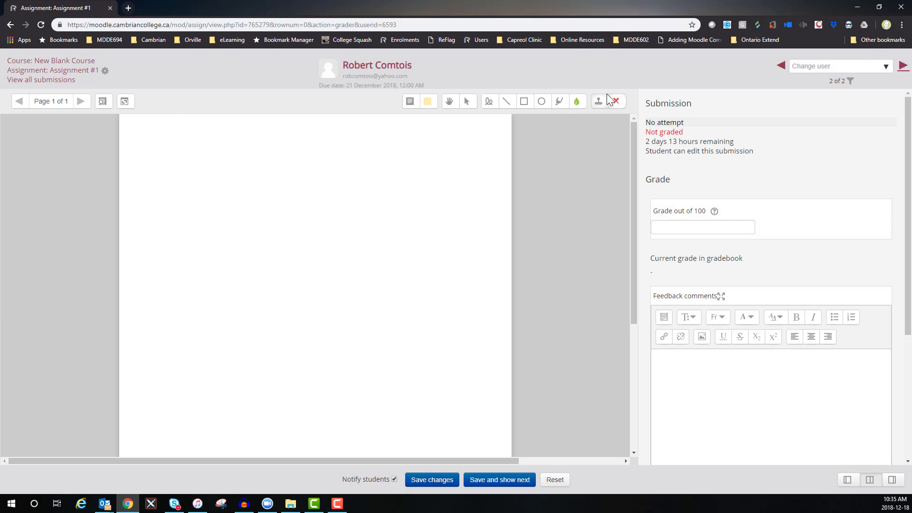
{"action": "mouse_move", "coordinate": [92, 85]}
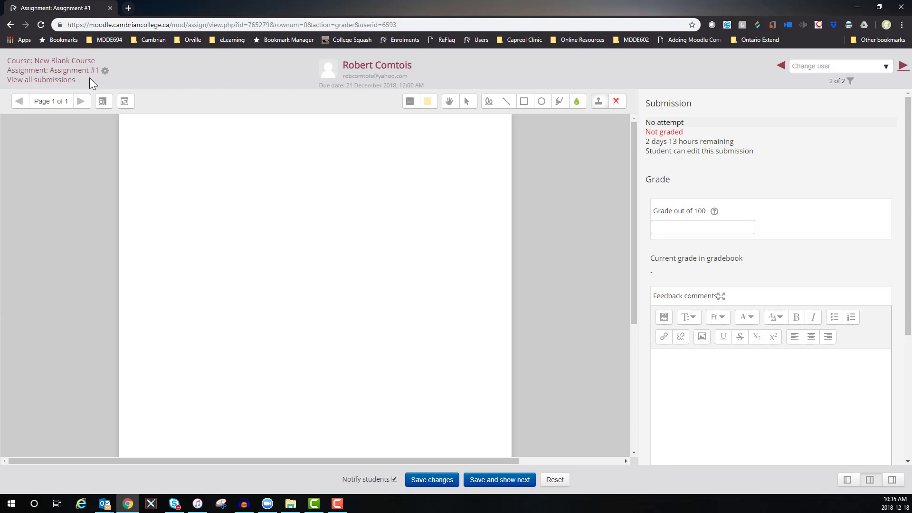
{"action": "mouse_move", "coordinate": [55, 69]}
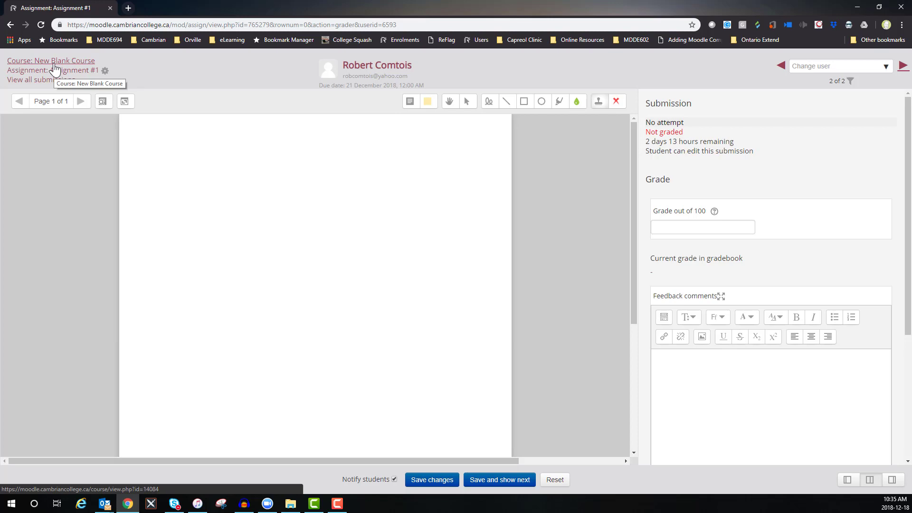
Go back to the course, reopen Assignment #1 and view the updated submissions table.
{"action": "left_click", "coordinate": [51, 61]}
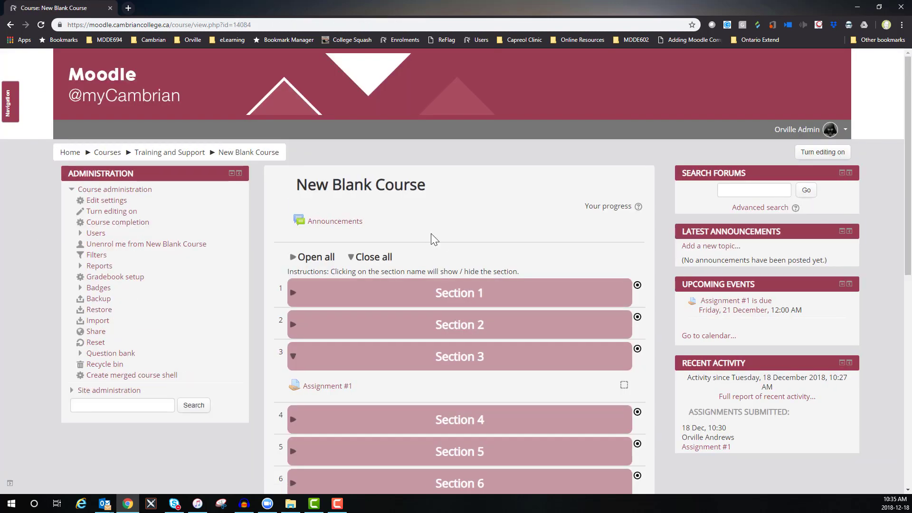
{"action": "mouse_move", "coordinate": [327, 386]}
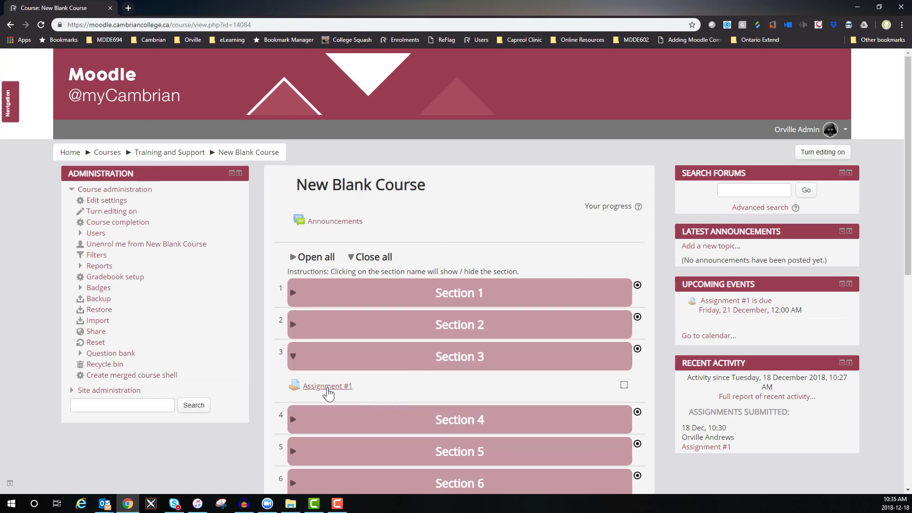
{"action": "left_click", "coordinate": [326, 386]}
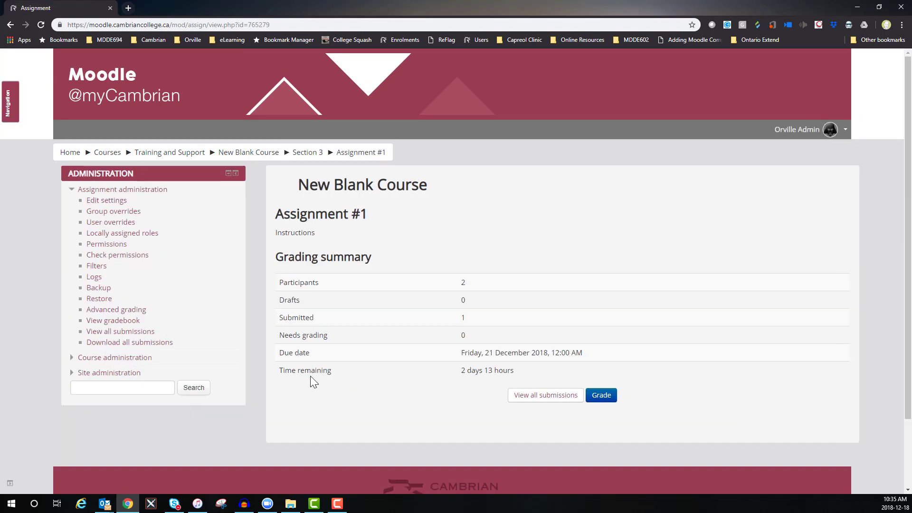
{"action": "mouse_move", "coordinate": [346, 305]}
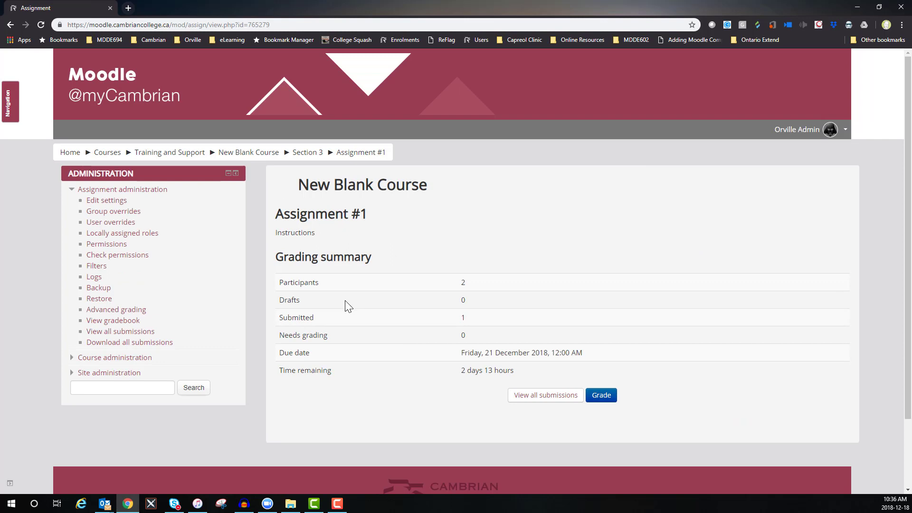
{"action": "mouse_move", "coordinate": [523, 398]}
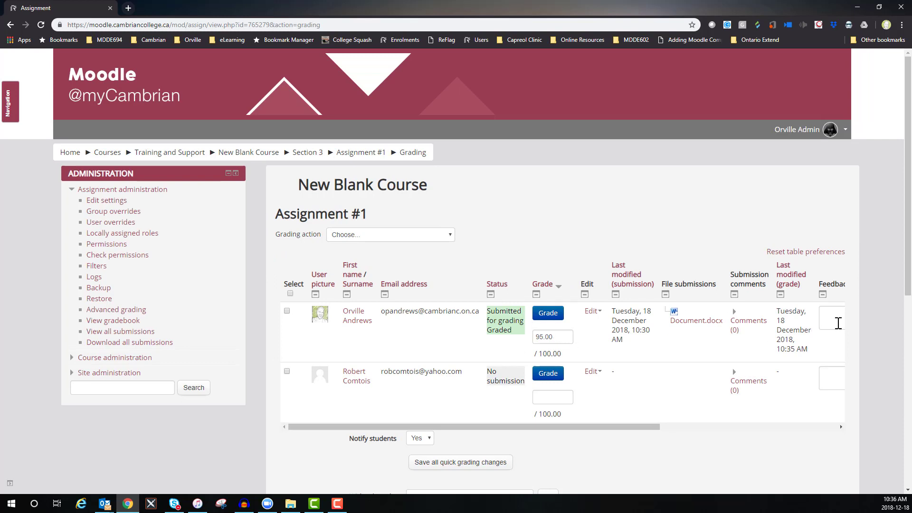
{"action": "mouse_move", "coordinate": [357, 315]}
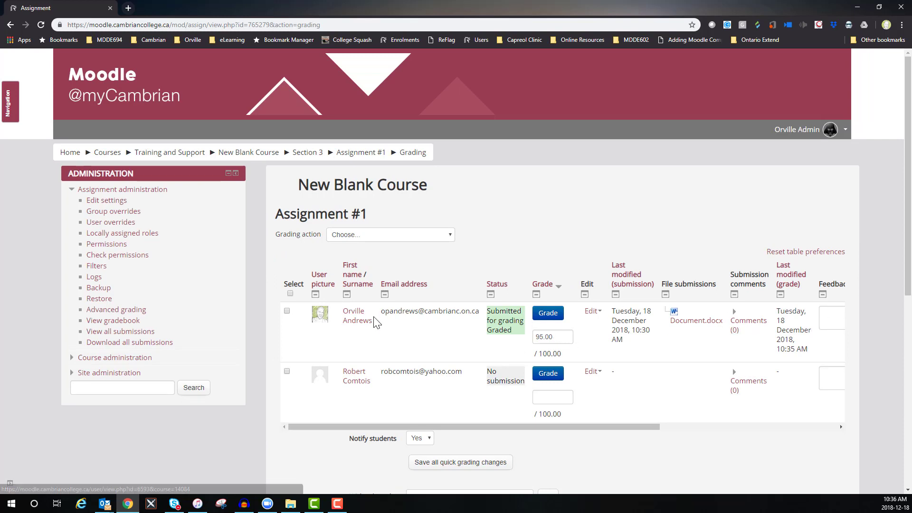
{"action": "scroll", "scroll_direction": "down", "scroll_amount": 3}
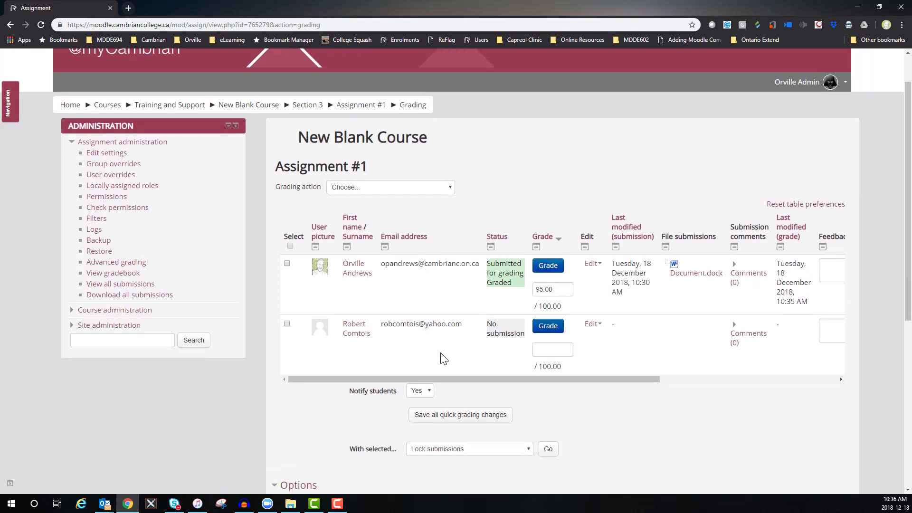